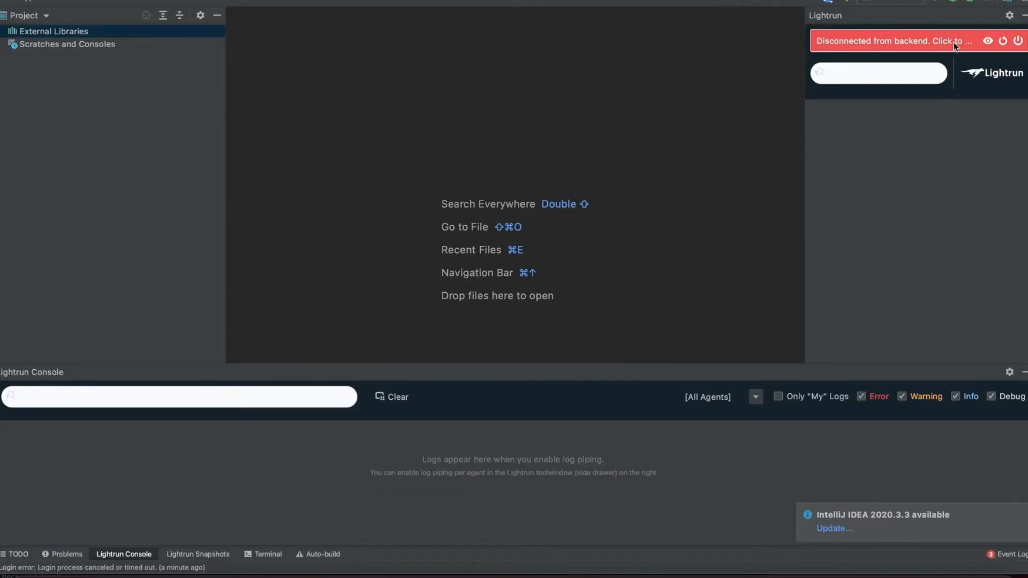
Step: Sign in to the Lightrun backend with a Google account from the disconnected banner
{"action": "left_click", "coordinate": [891, 41]}
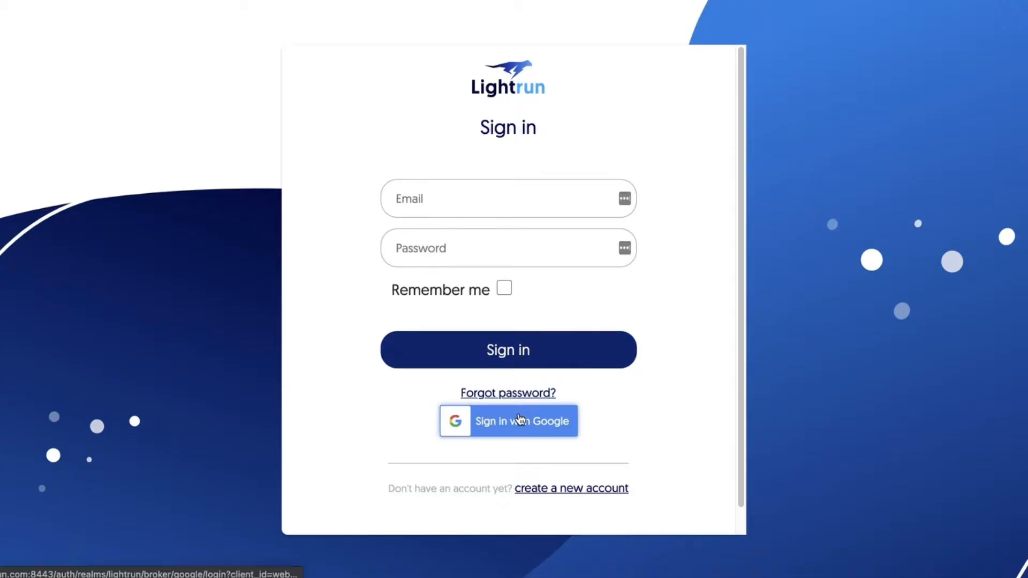
{"action": "left_click", "coordinate": [507, 420]}
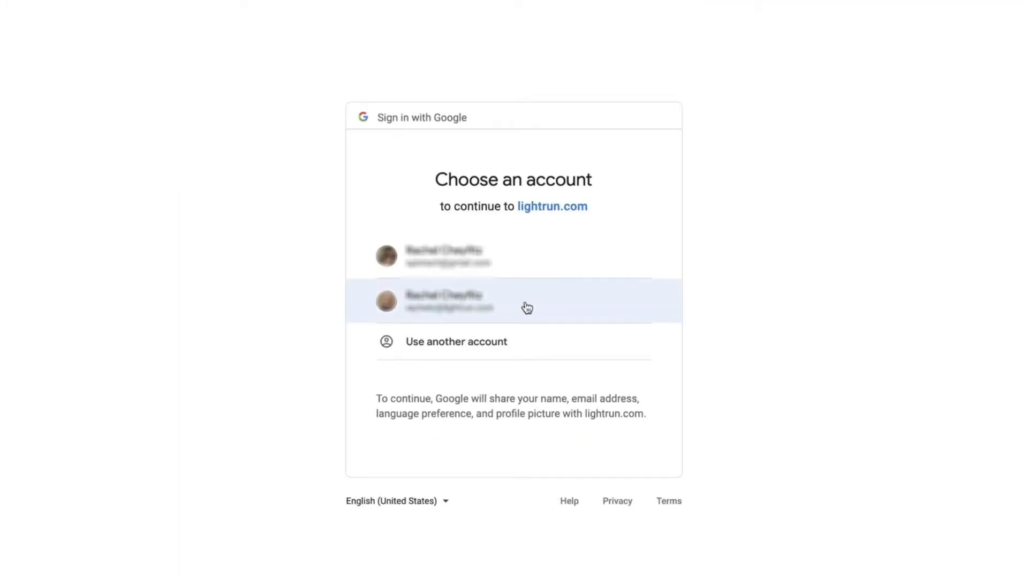
{"action": "left_click", "coordinate": [513, 300]}
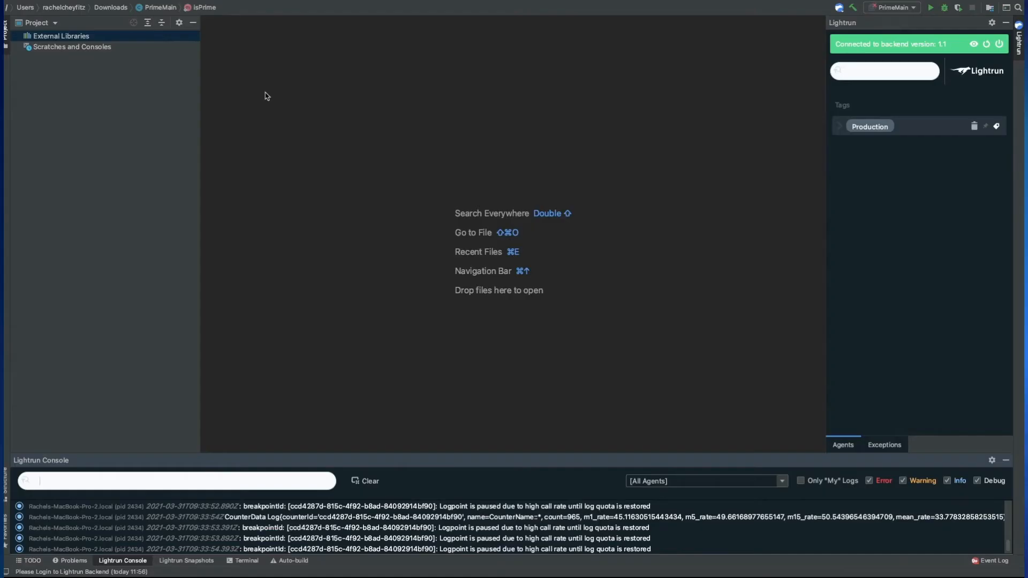
Step: In PrimeMain.java, add a Lightrun log on line 10: 'The current number is: {num}'
{"action": "left_click", "coordinate": [110, 6]}
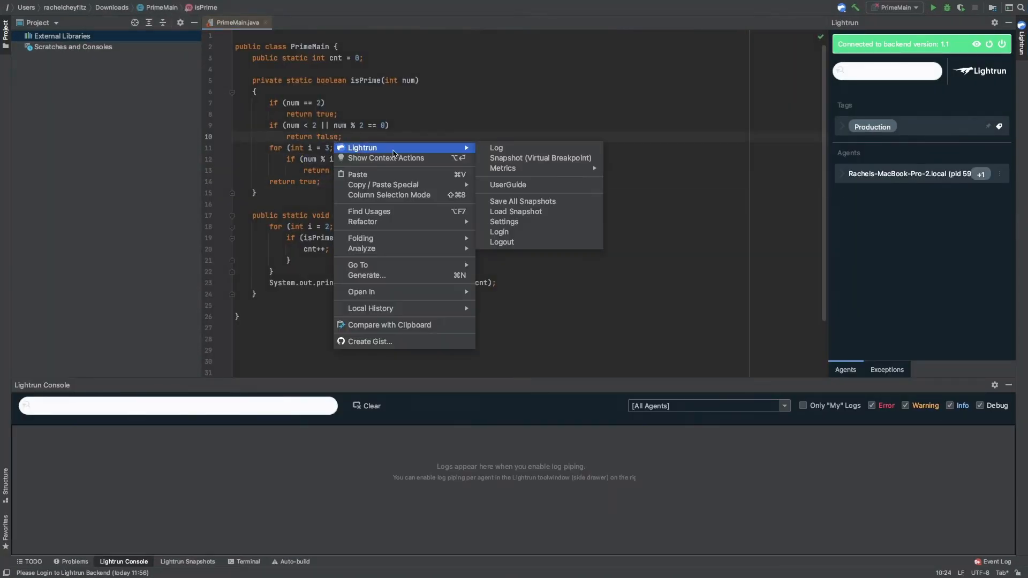
{"action": "left_click", "coordinate": [497, 148]}
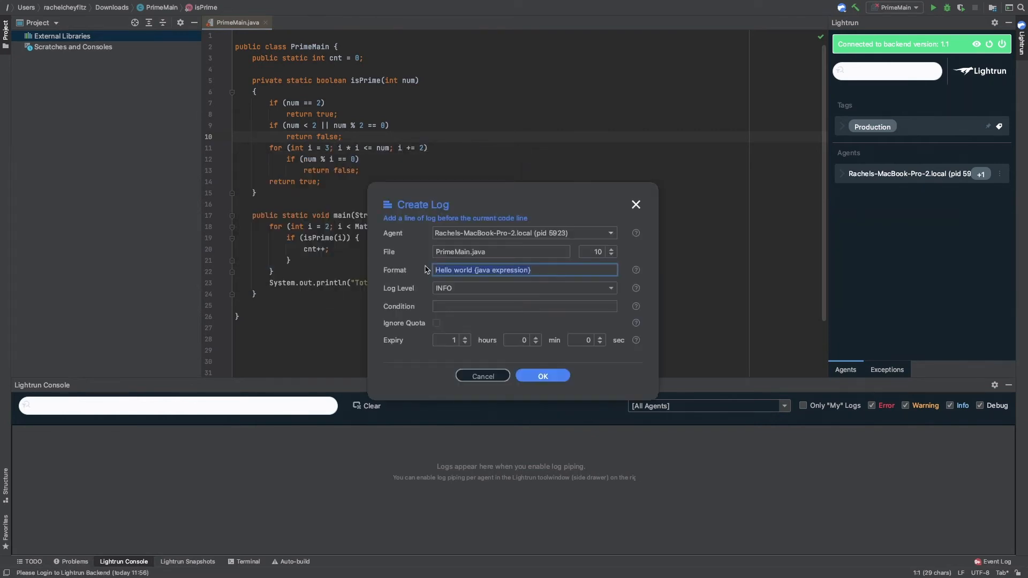
{"action": "type", "text": "The current number is: {num}"}
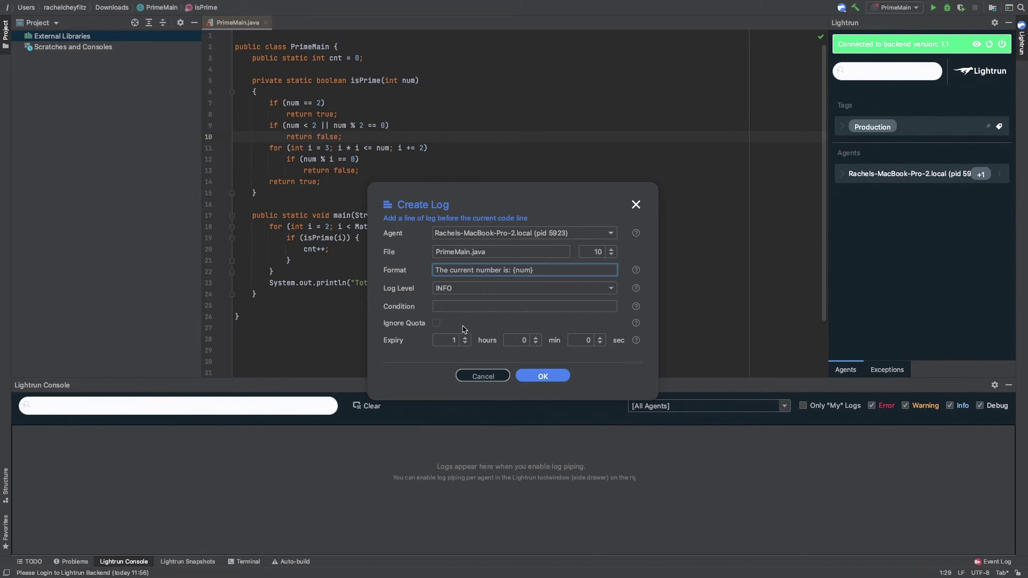
{"action": "left_click", "coordinate": [542, 376]}
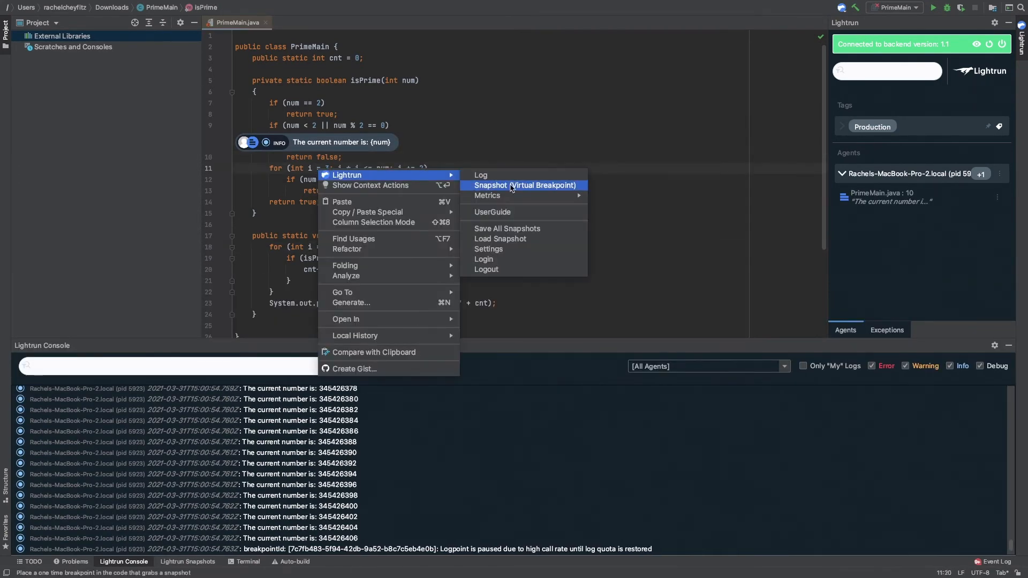
Step: Add a Lightrun snapshot on line 11 with condition num%5
{"action": "left_click", "coordinate": [525, 184]}
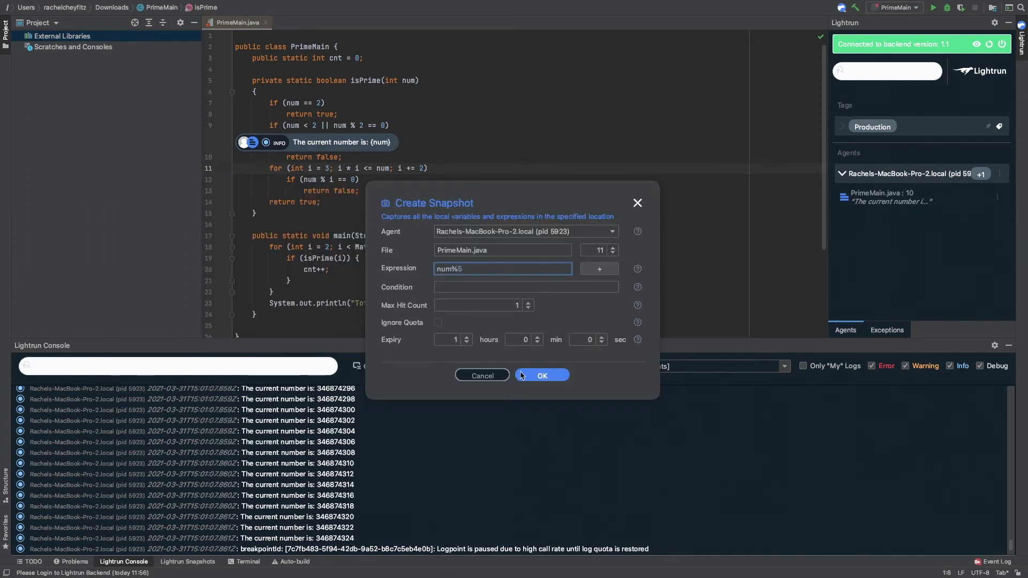
{"action": "left_click", "coordinate": [541, 375]}
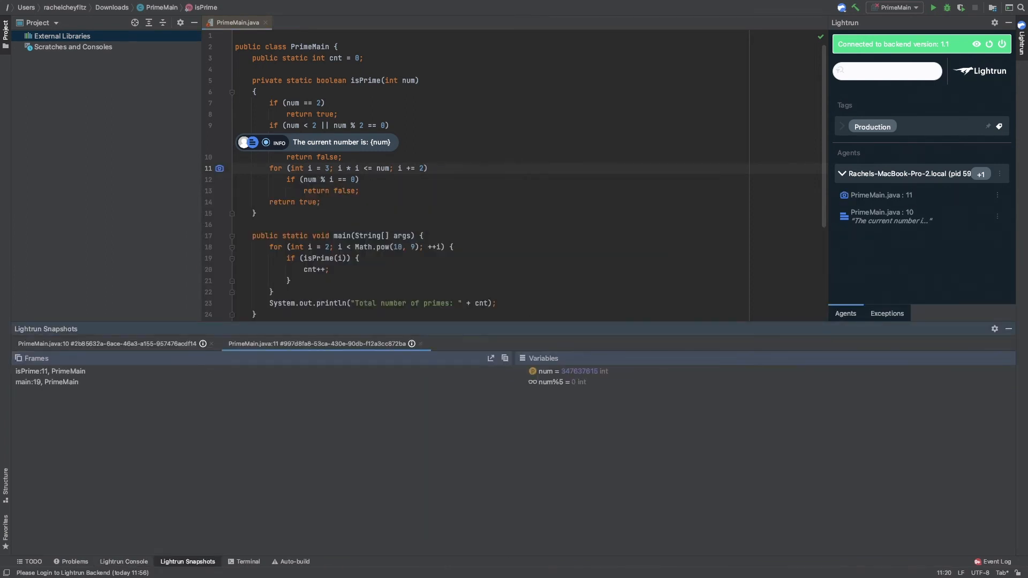
Step: Add a Lightrun counter on line 10, keeping the default name CounterName
{"action": "right_click", "coordinate": [315, 136]}
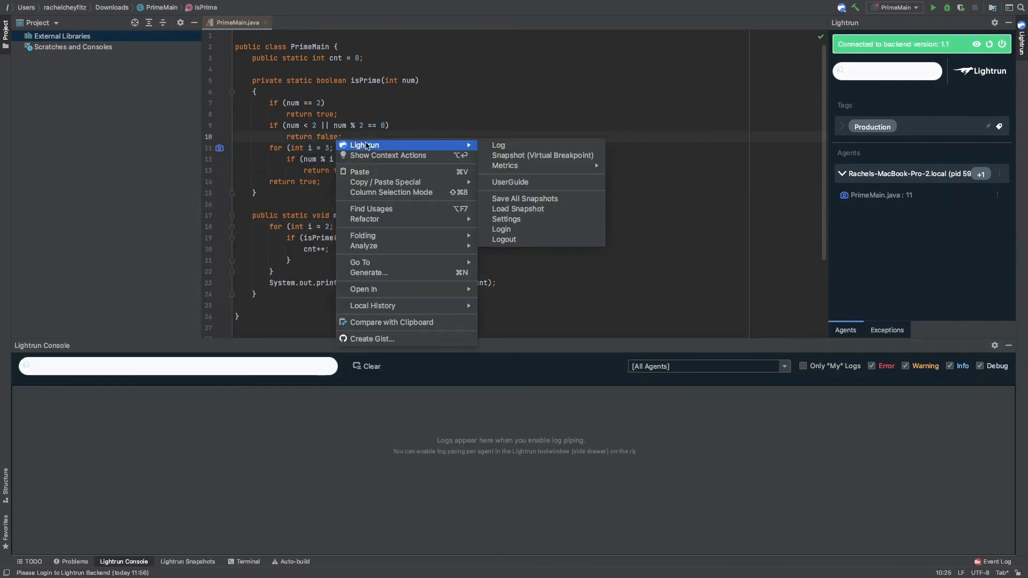
{"action": "left_click", "coordinate": [509, 157]}
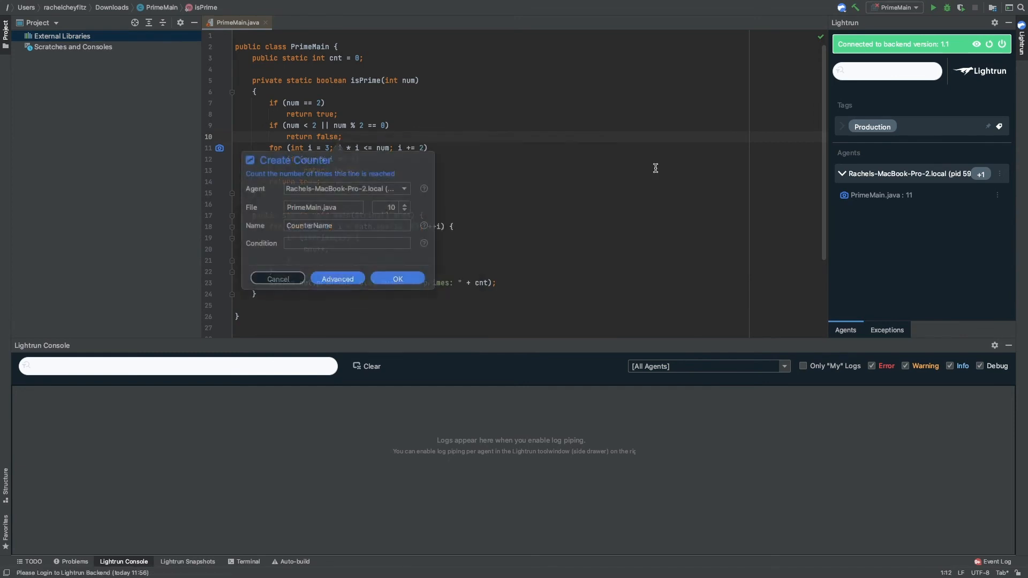
{"action": "left_click", "coordinate": [397, 277]}
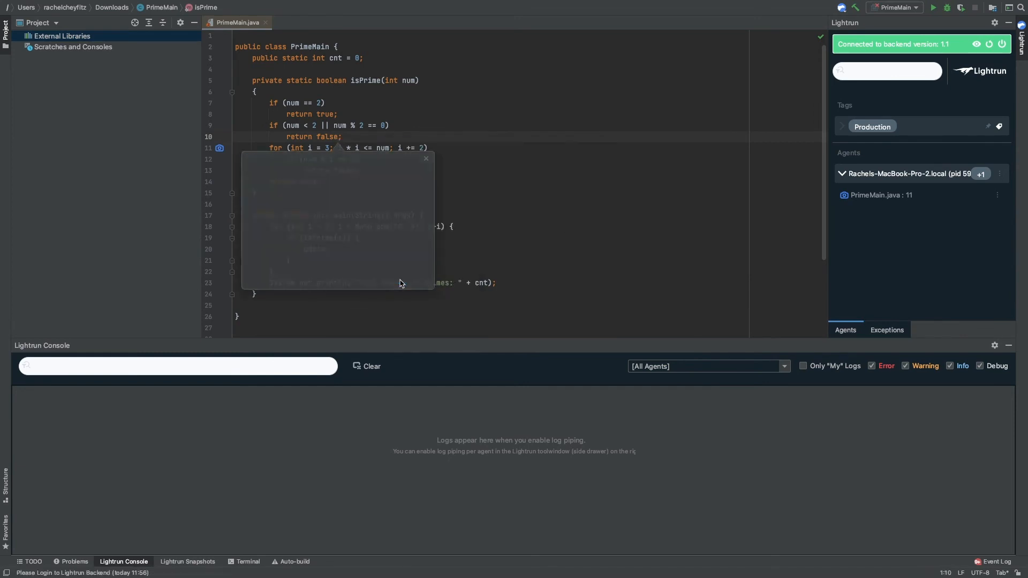